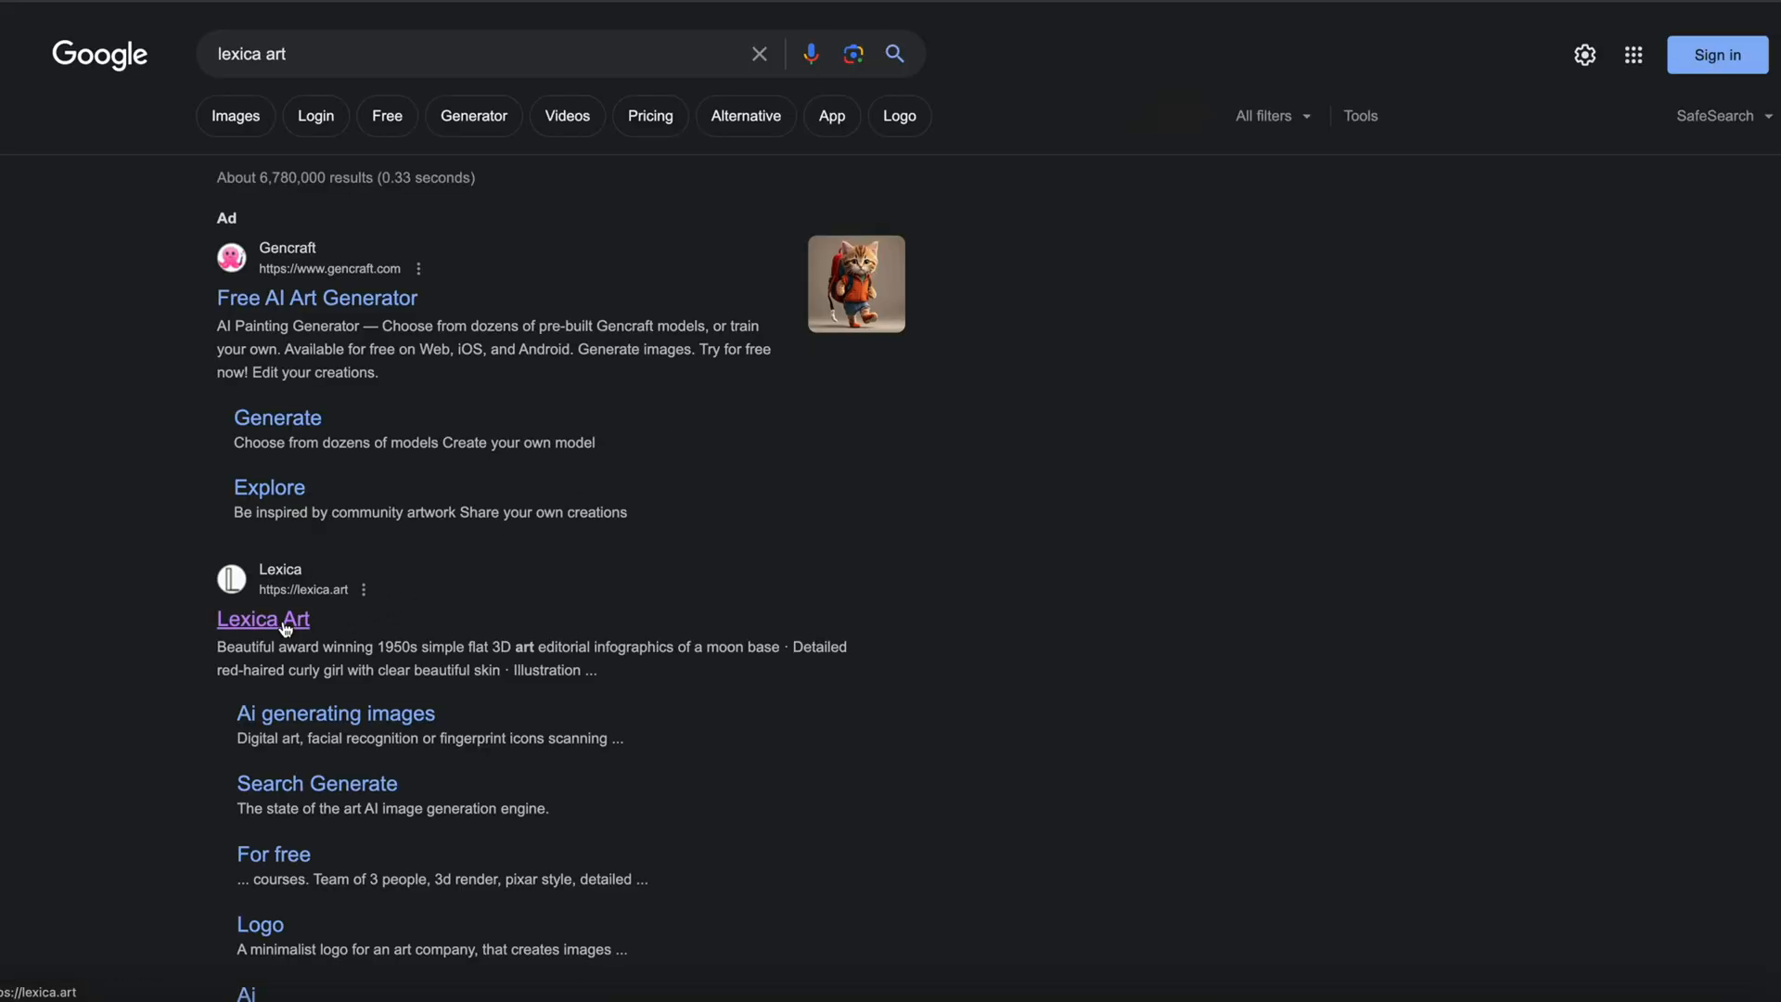
# Follow the Lexica Art result to reach the Lexica home page gallery.
pyautogui.click(261, 617)
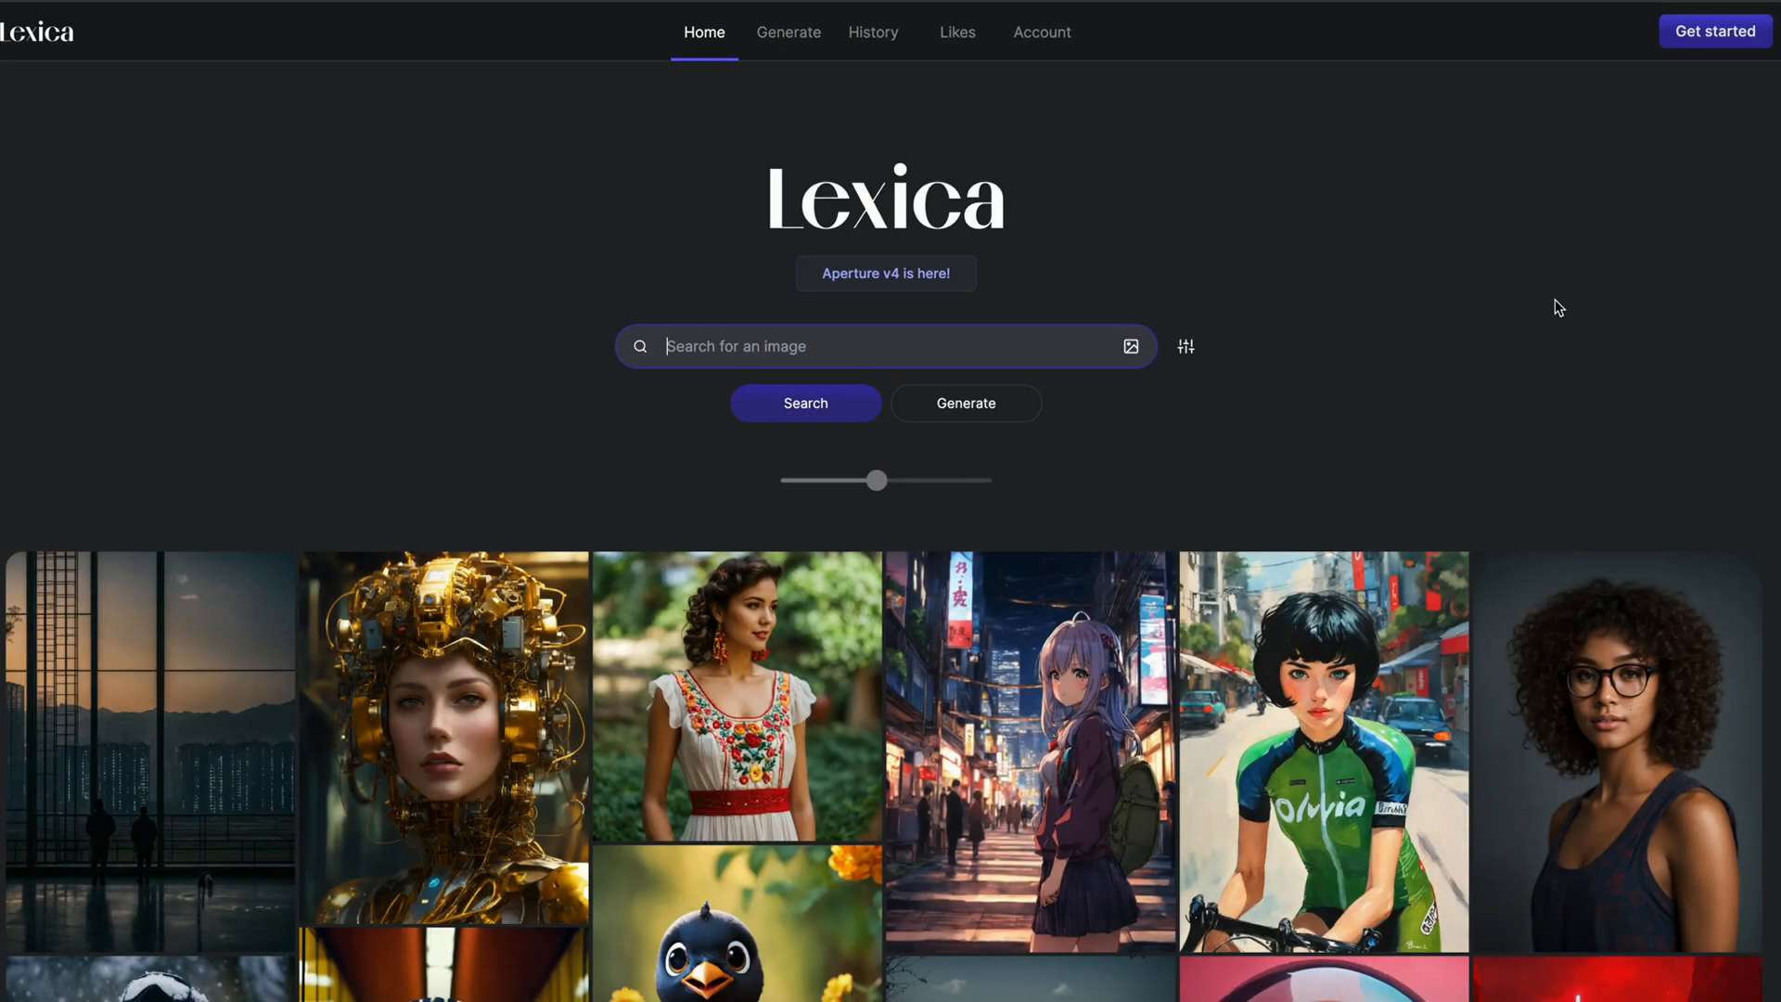
pyautogui.click(788, 31)
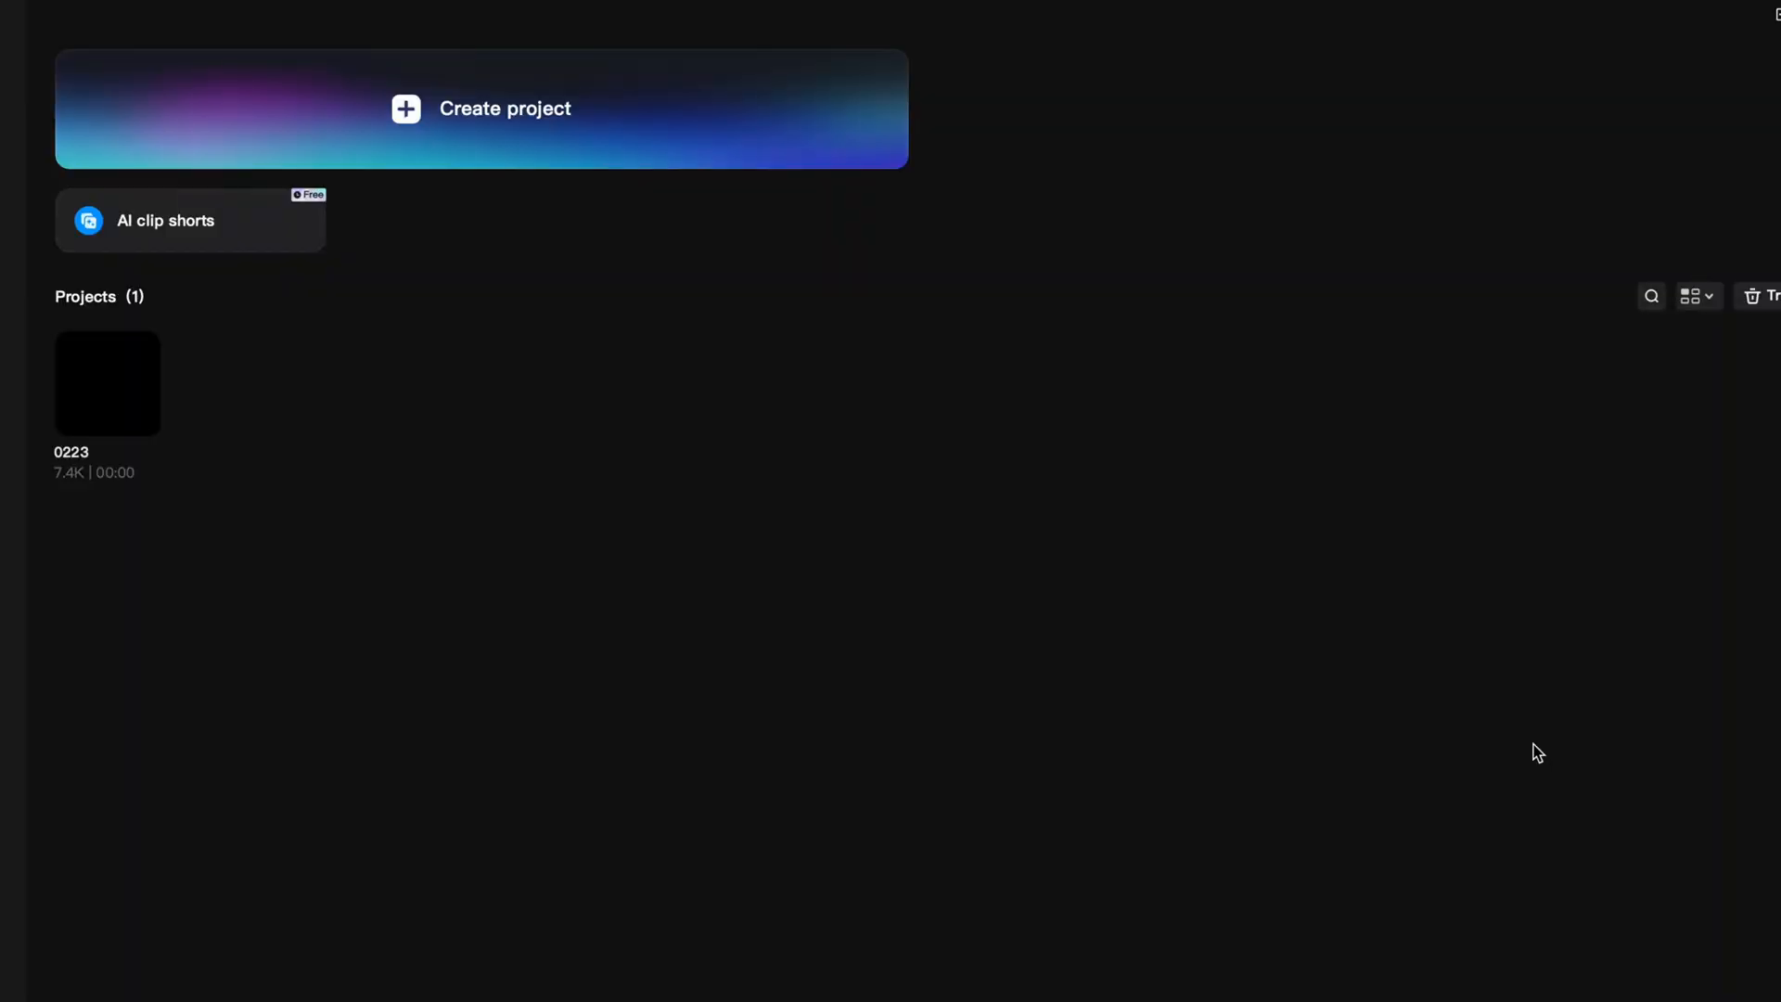
# Create a new project and set its aspect ratio to 16:9 widescreen.
pyautogui.click(479, 107)
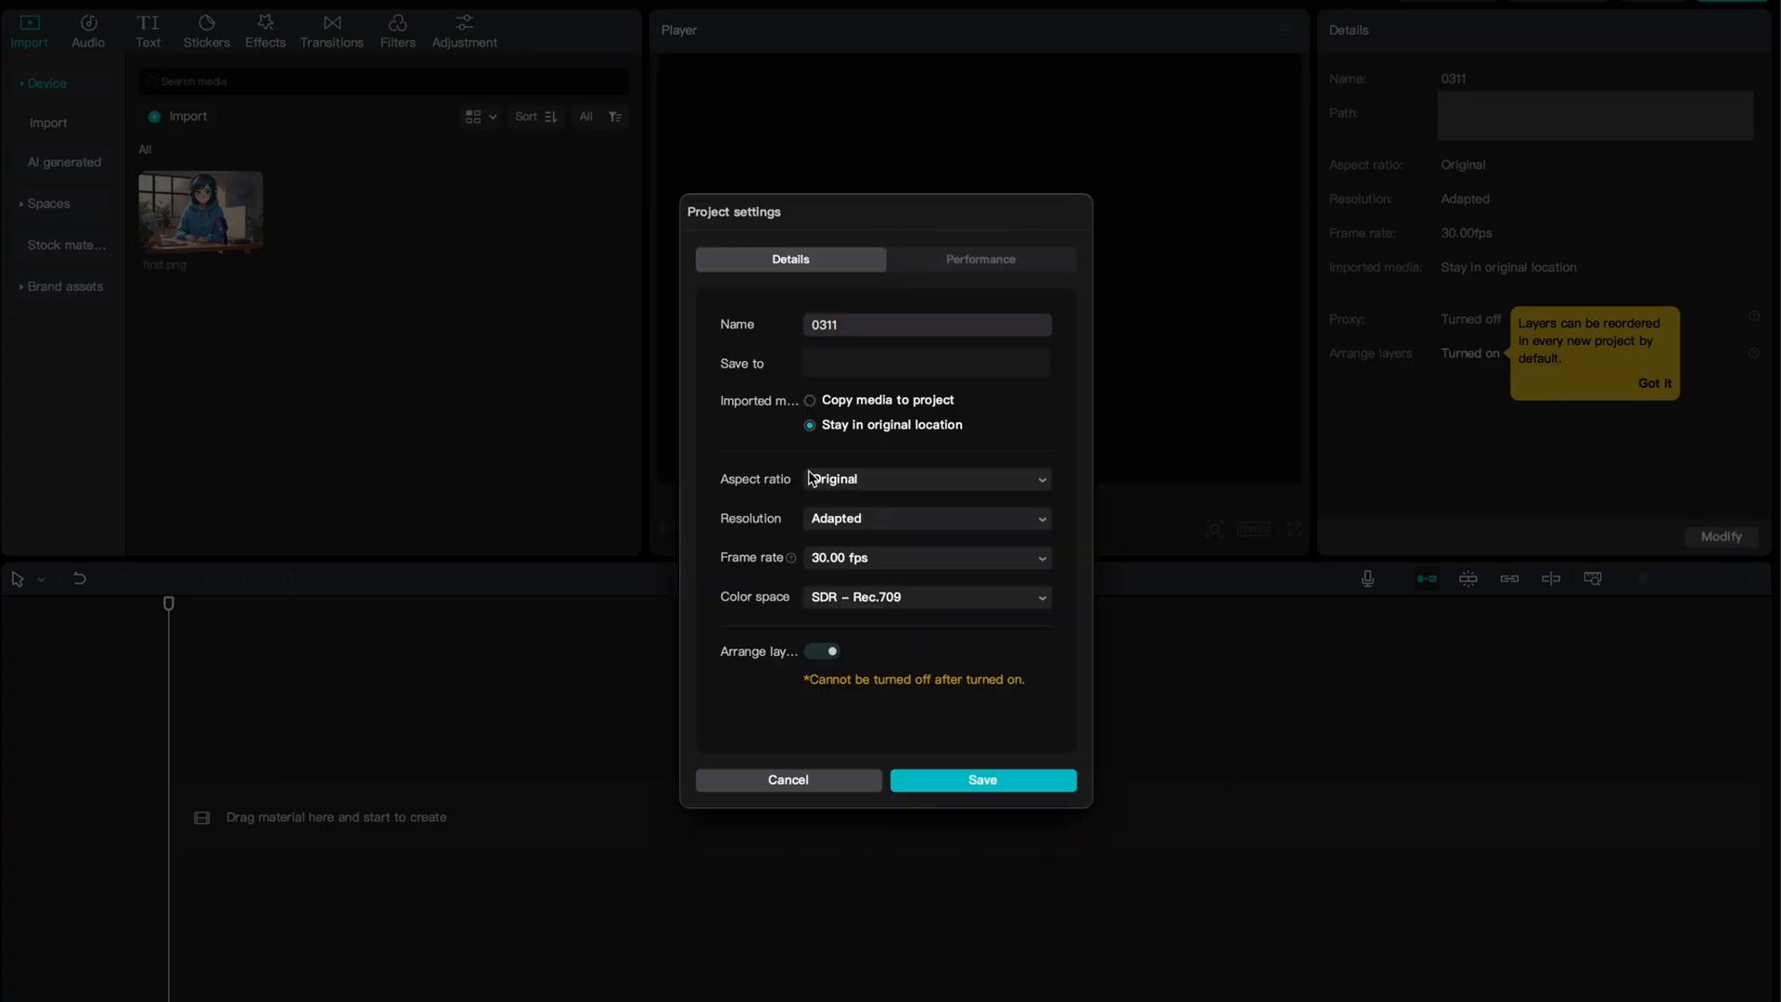
pyautogui.click(924, 478)
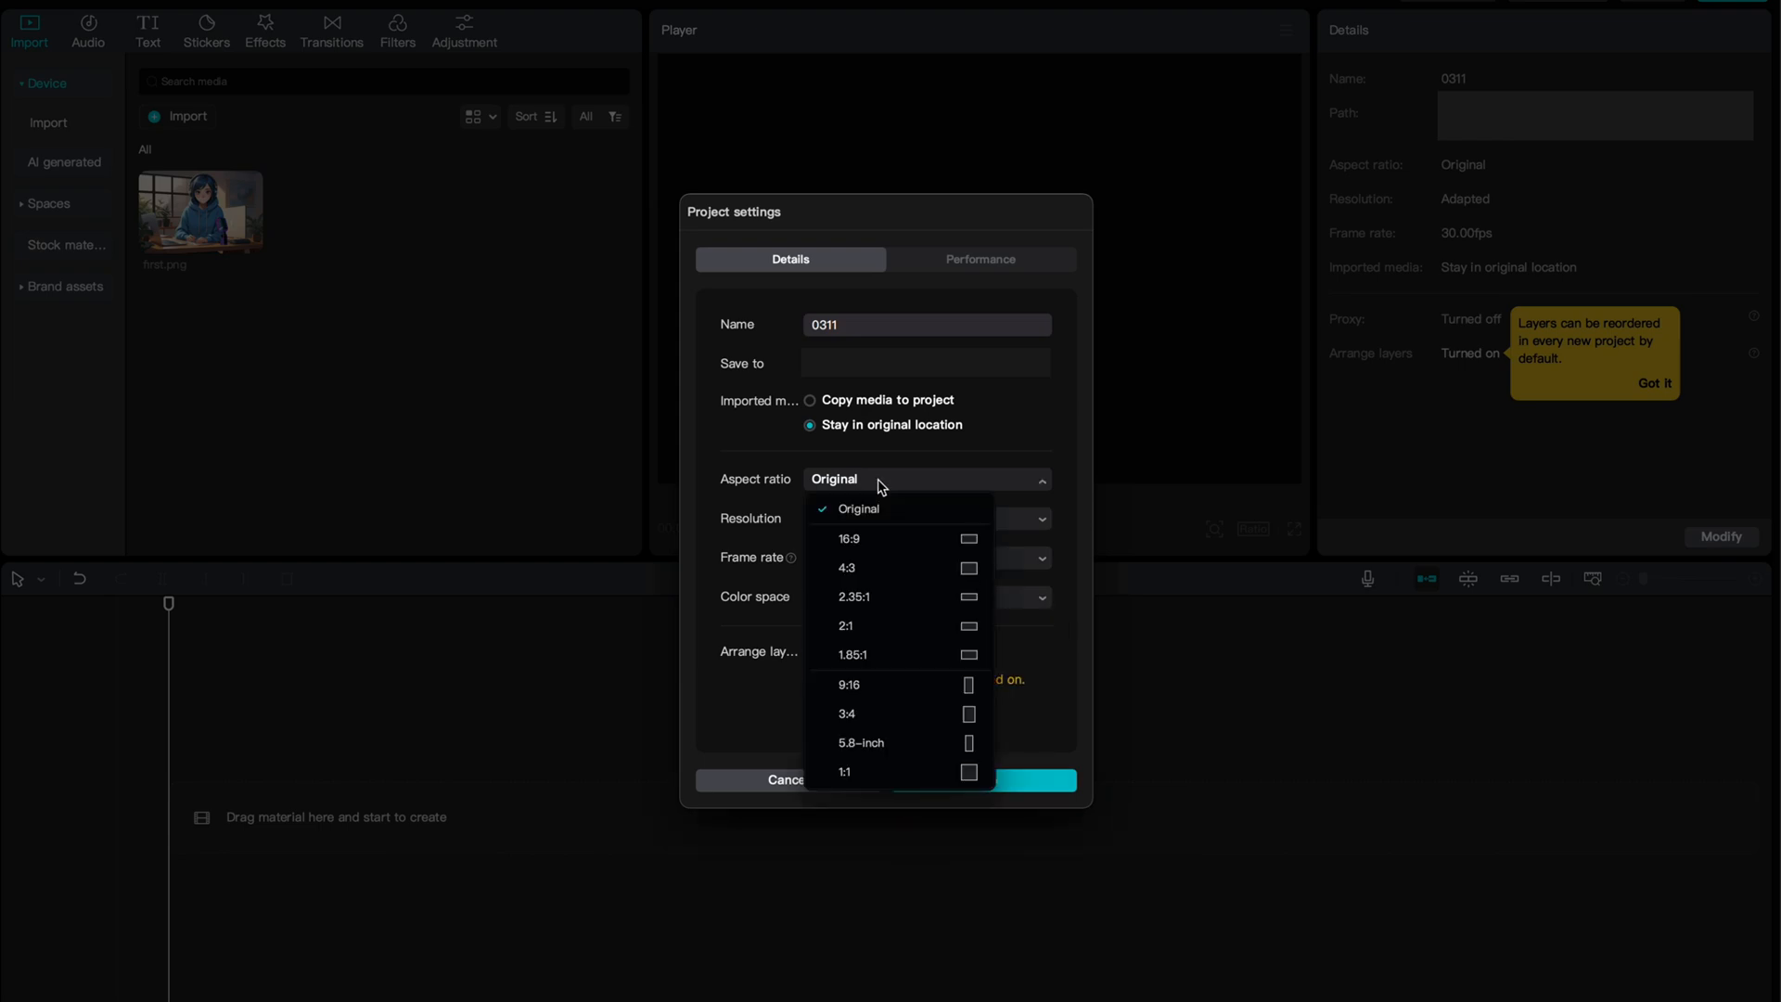
pyautogui.click(849, 538)
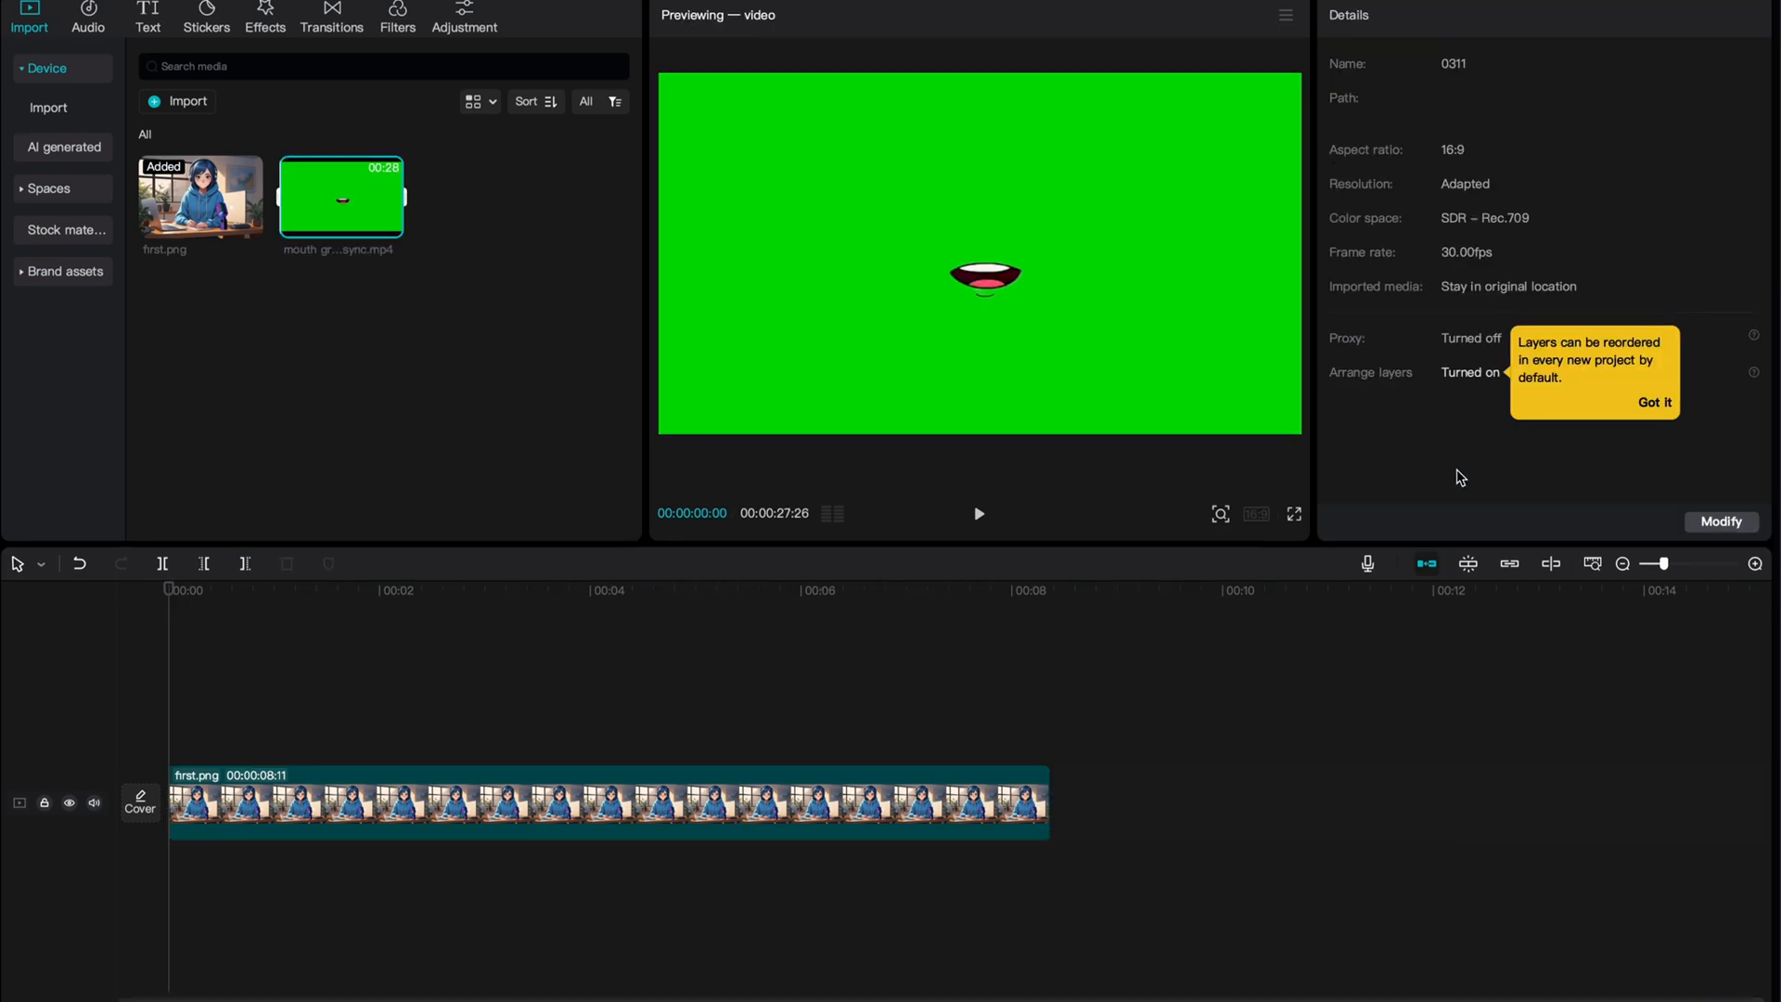
pyautogui.moveTo(495, 298)
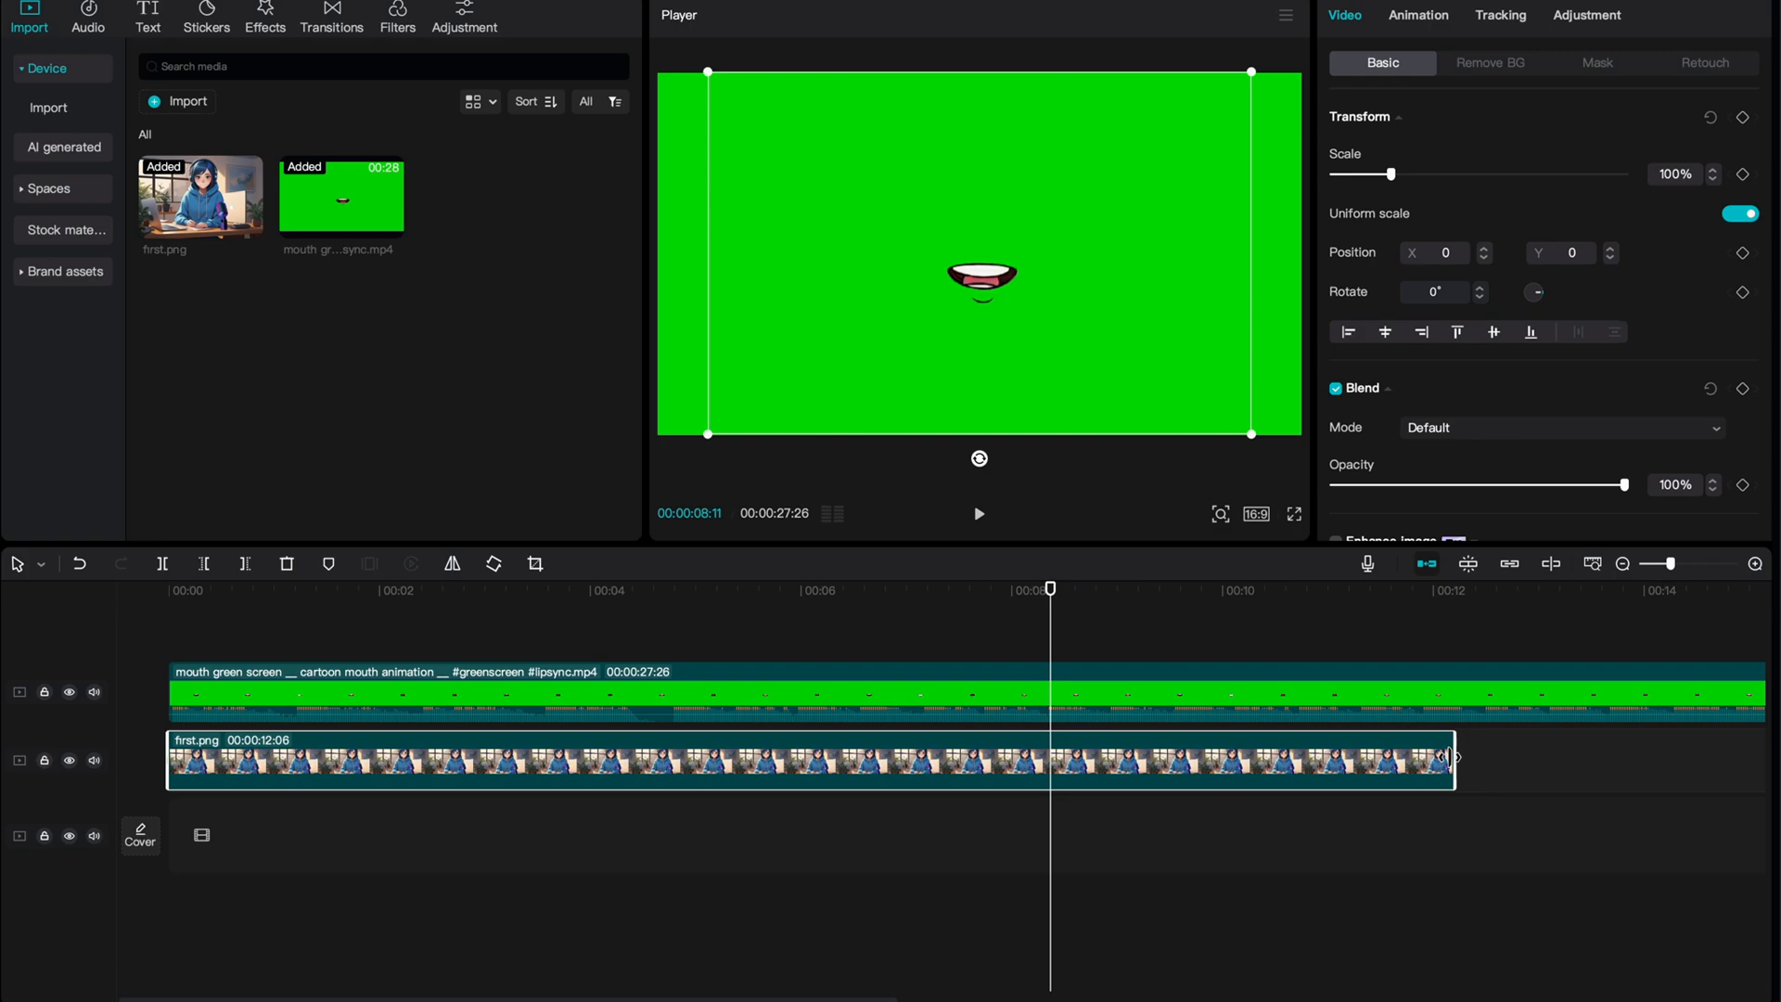
# Trim the mouth video so it ends with the girl image at 12:06.
pyautogui.click(1458, 590)
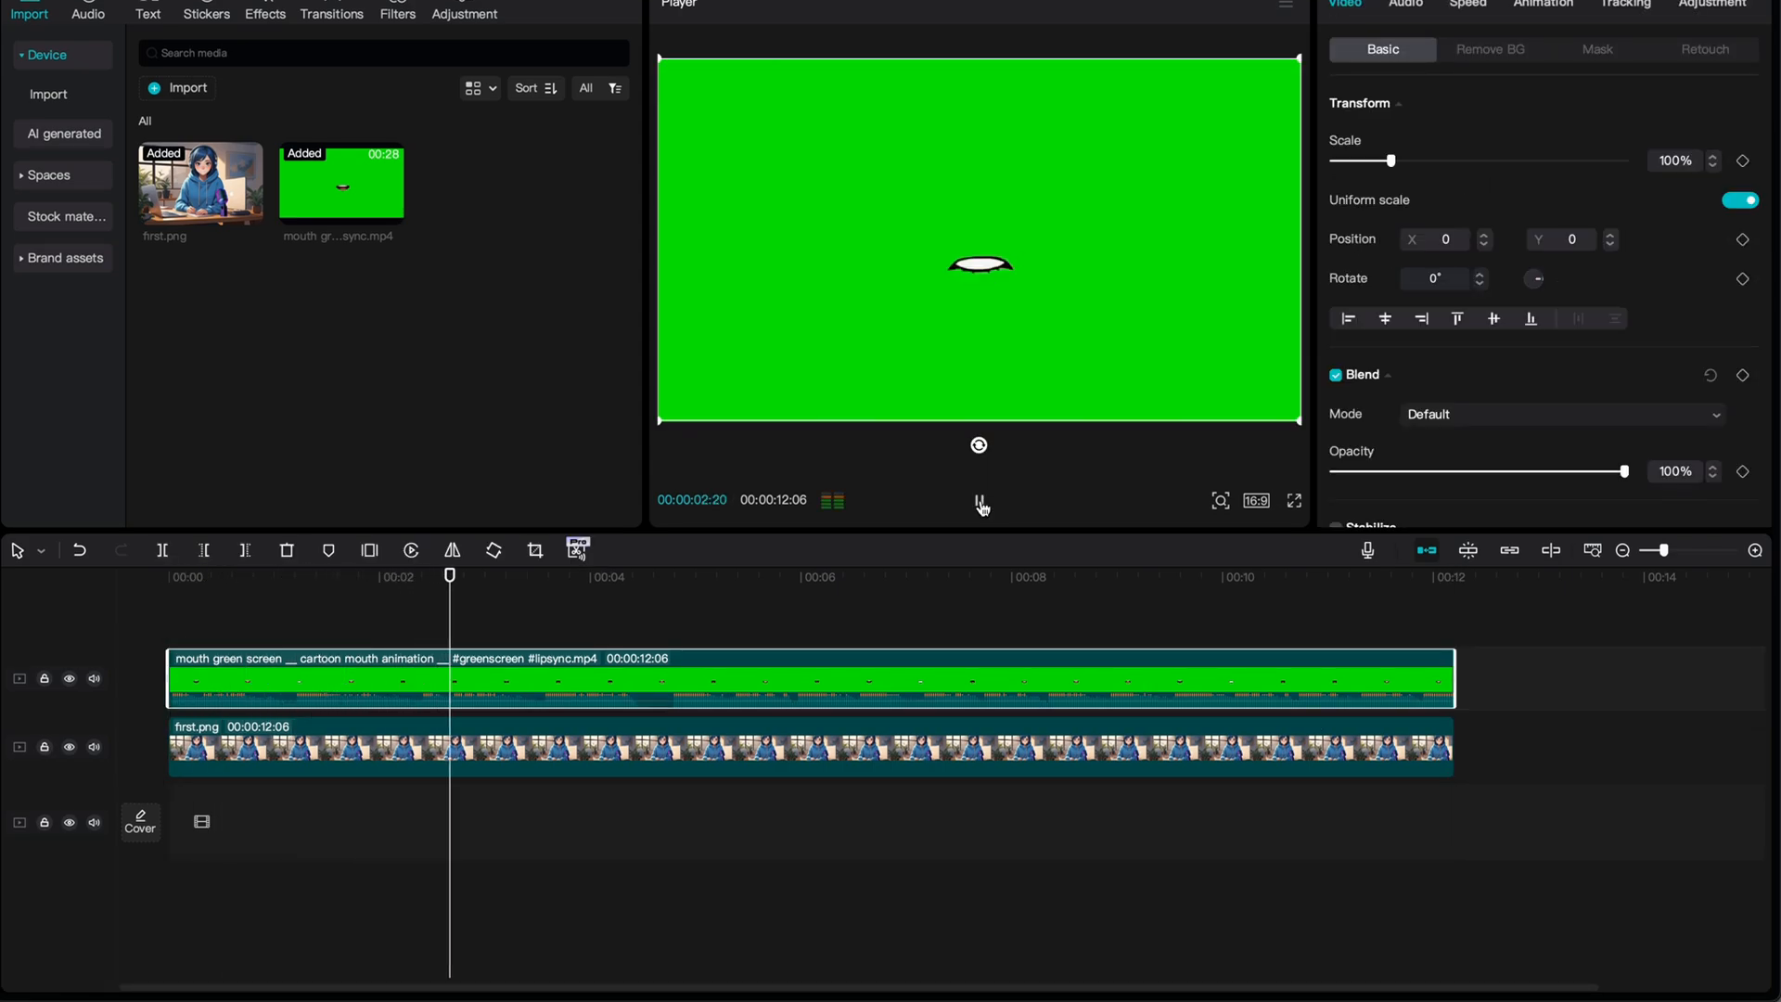
# Chroma-key the mouth video's green background so the mouth shows over the girl.
pyautogui.click(978, 499)
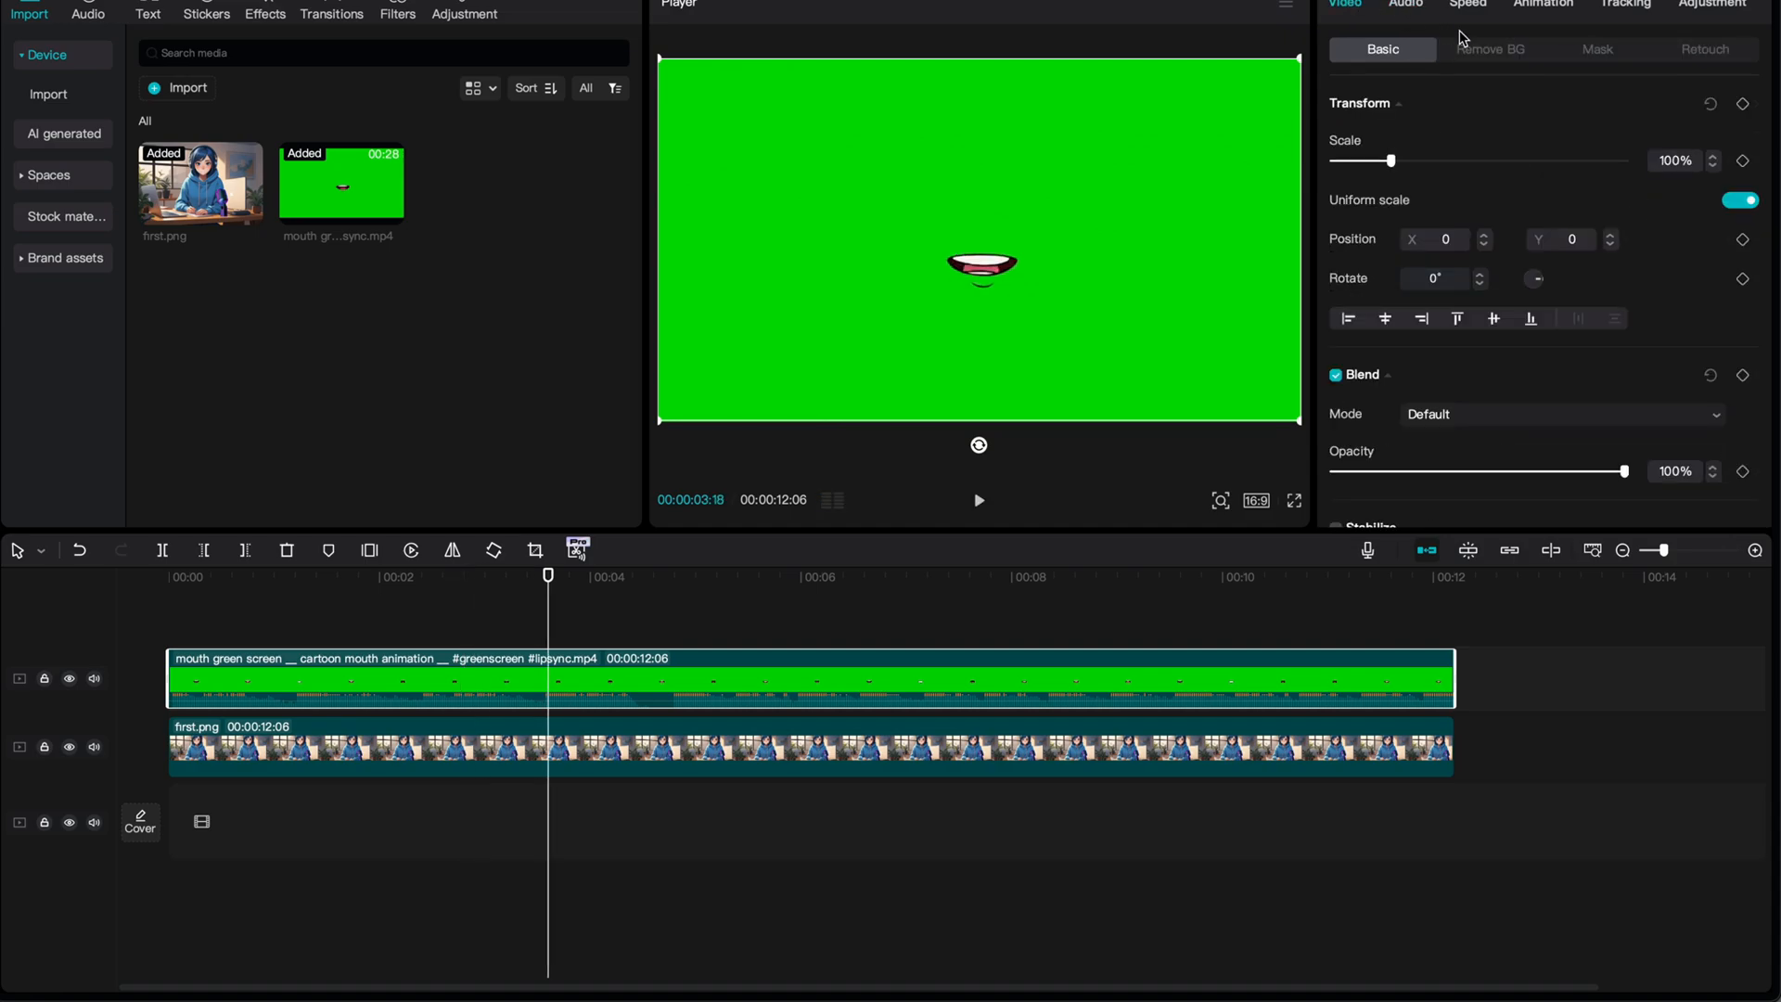
pyautogui.click(1490, 48)
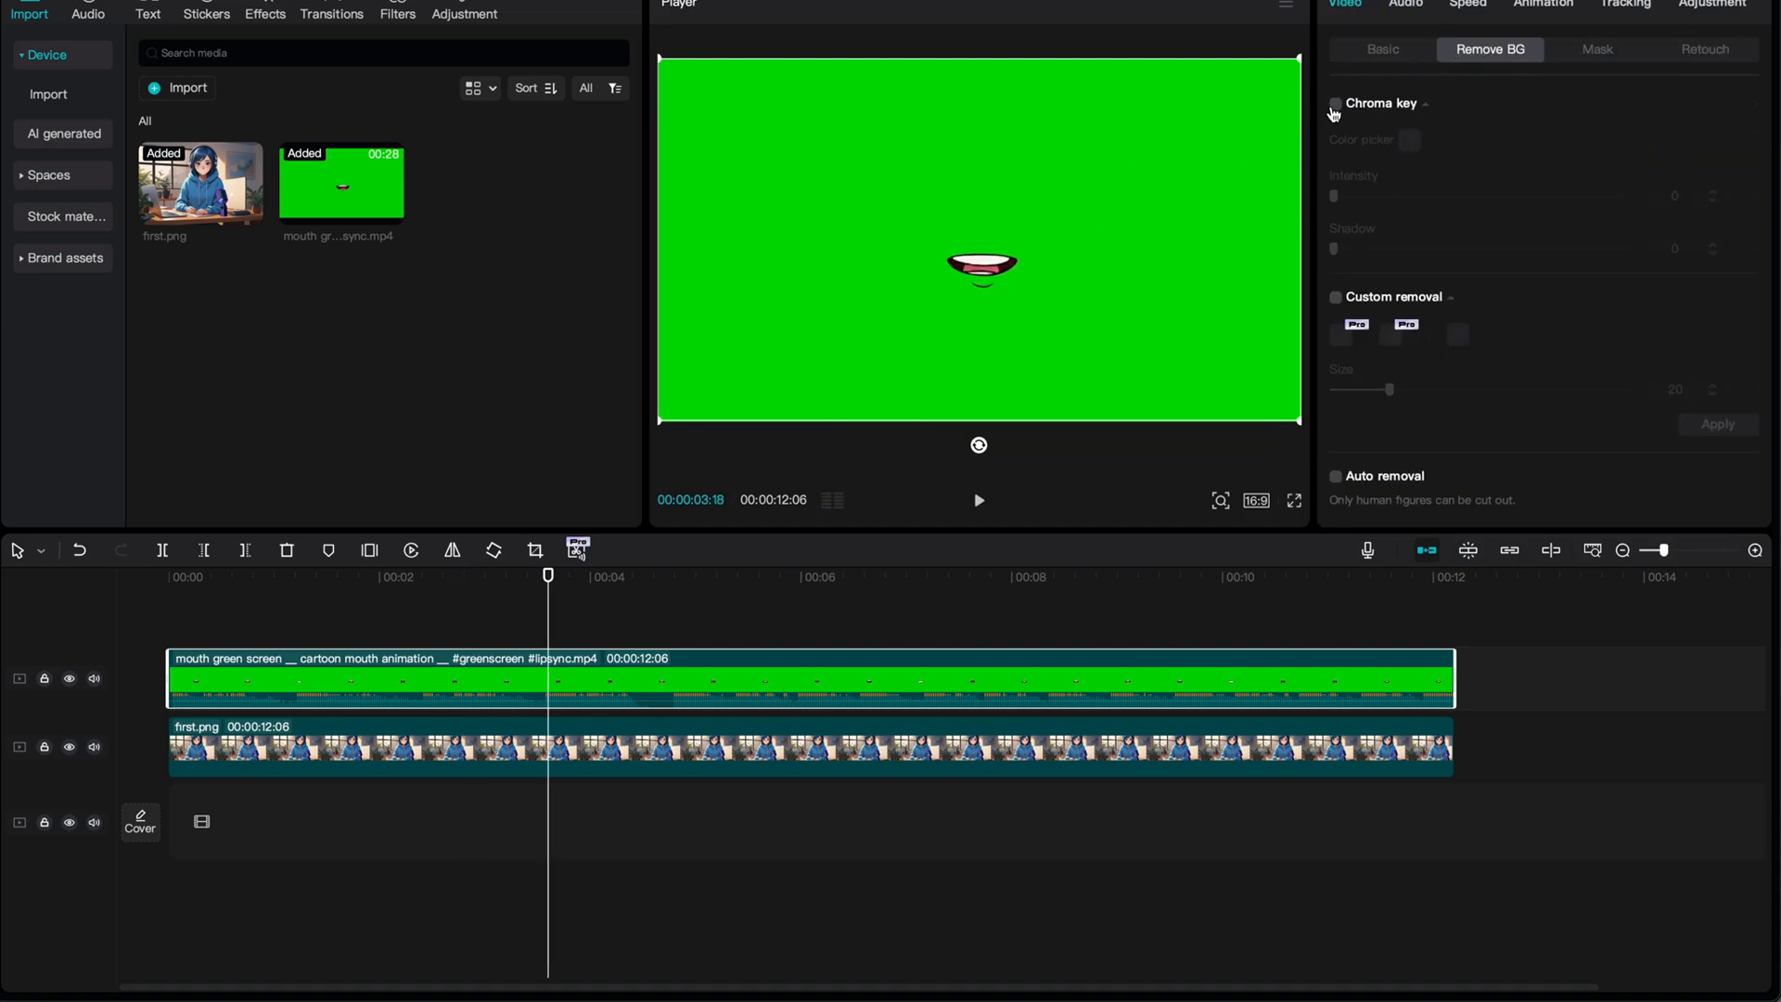
pyautogui.click(1334, 104)
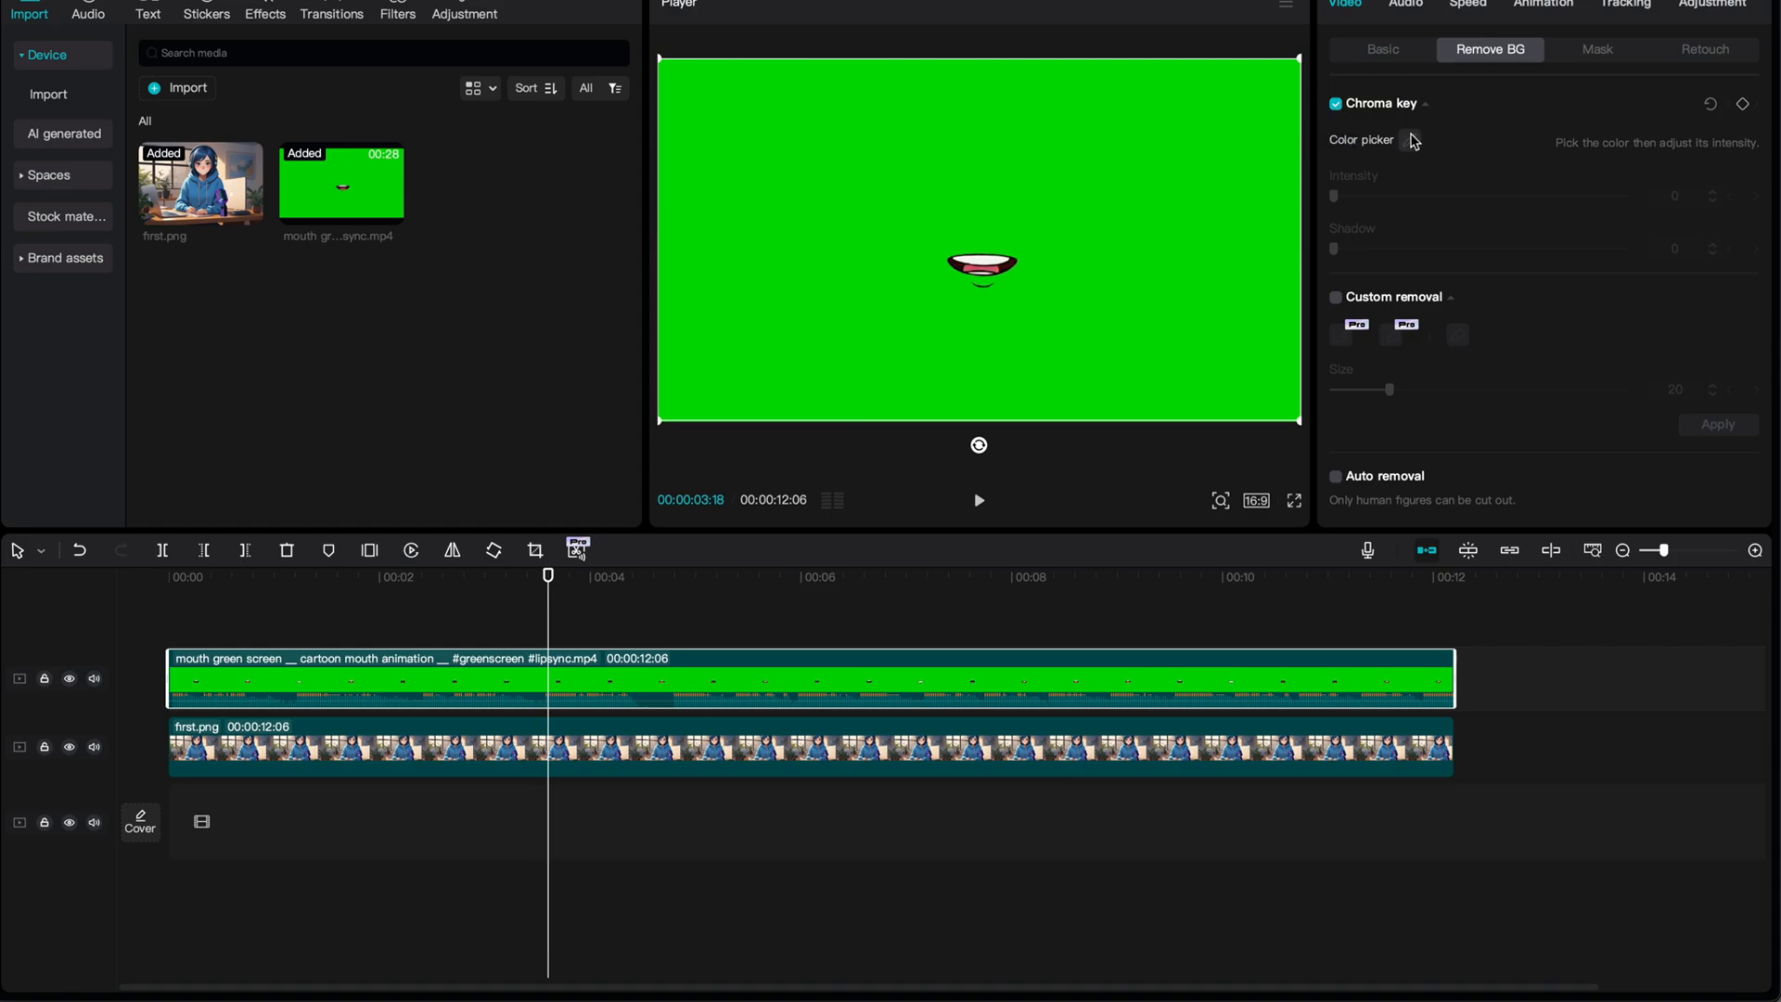
pyautogui.click(1416, 139)
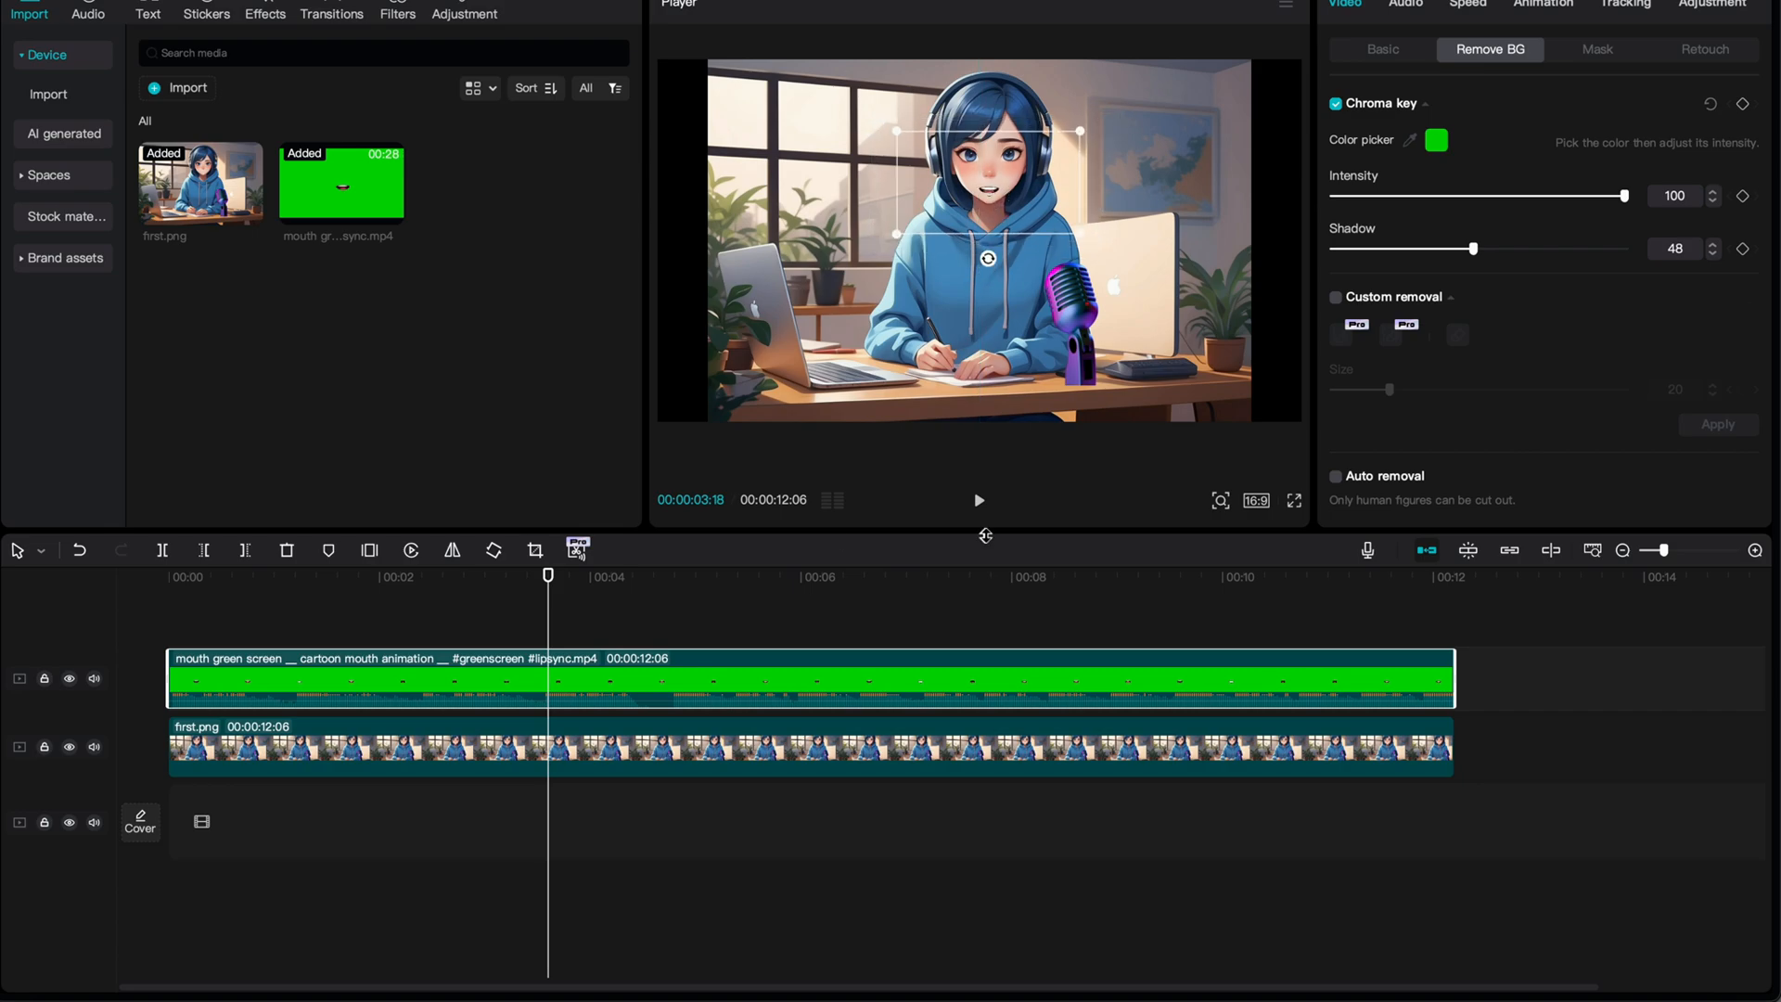
pyautogui.click(1404, 3)
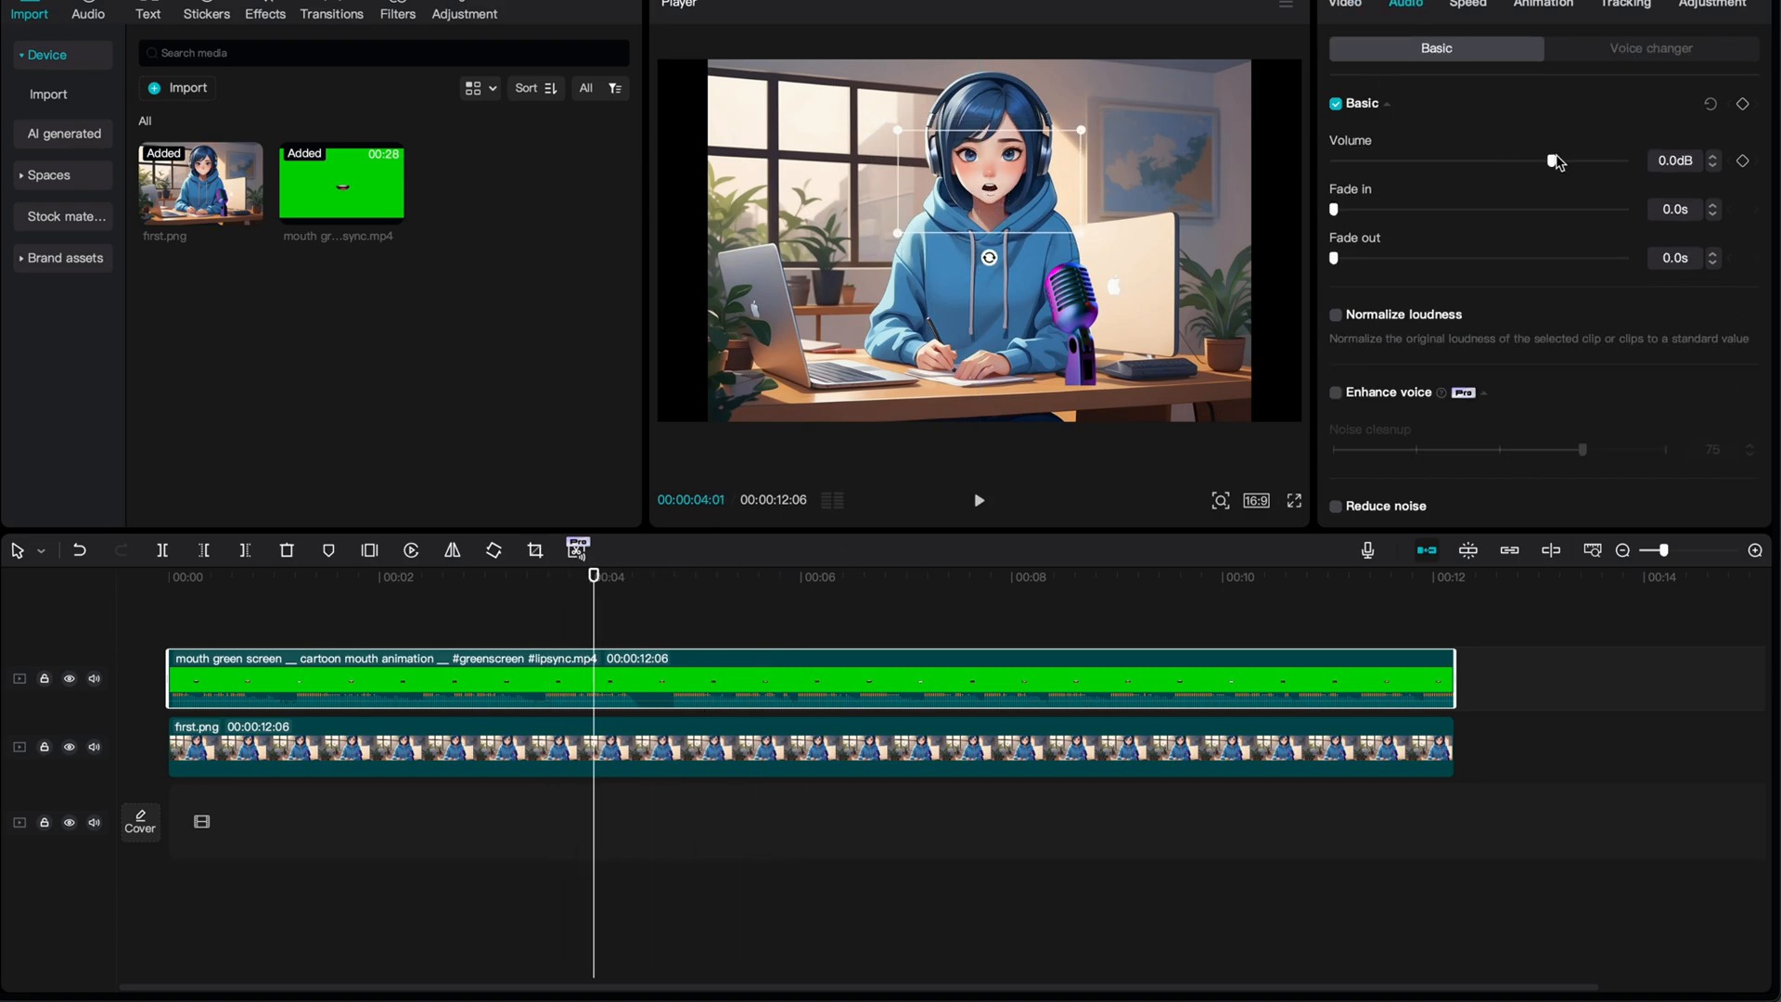